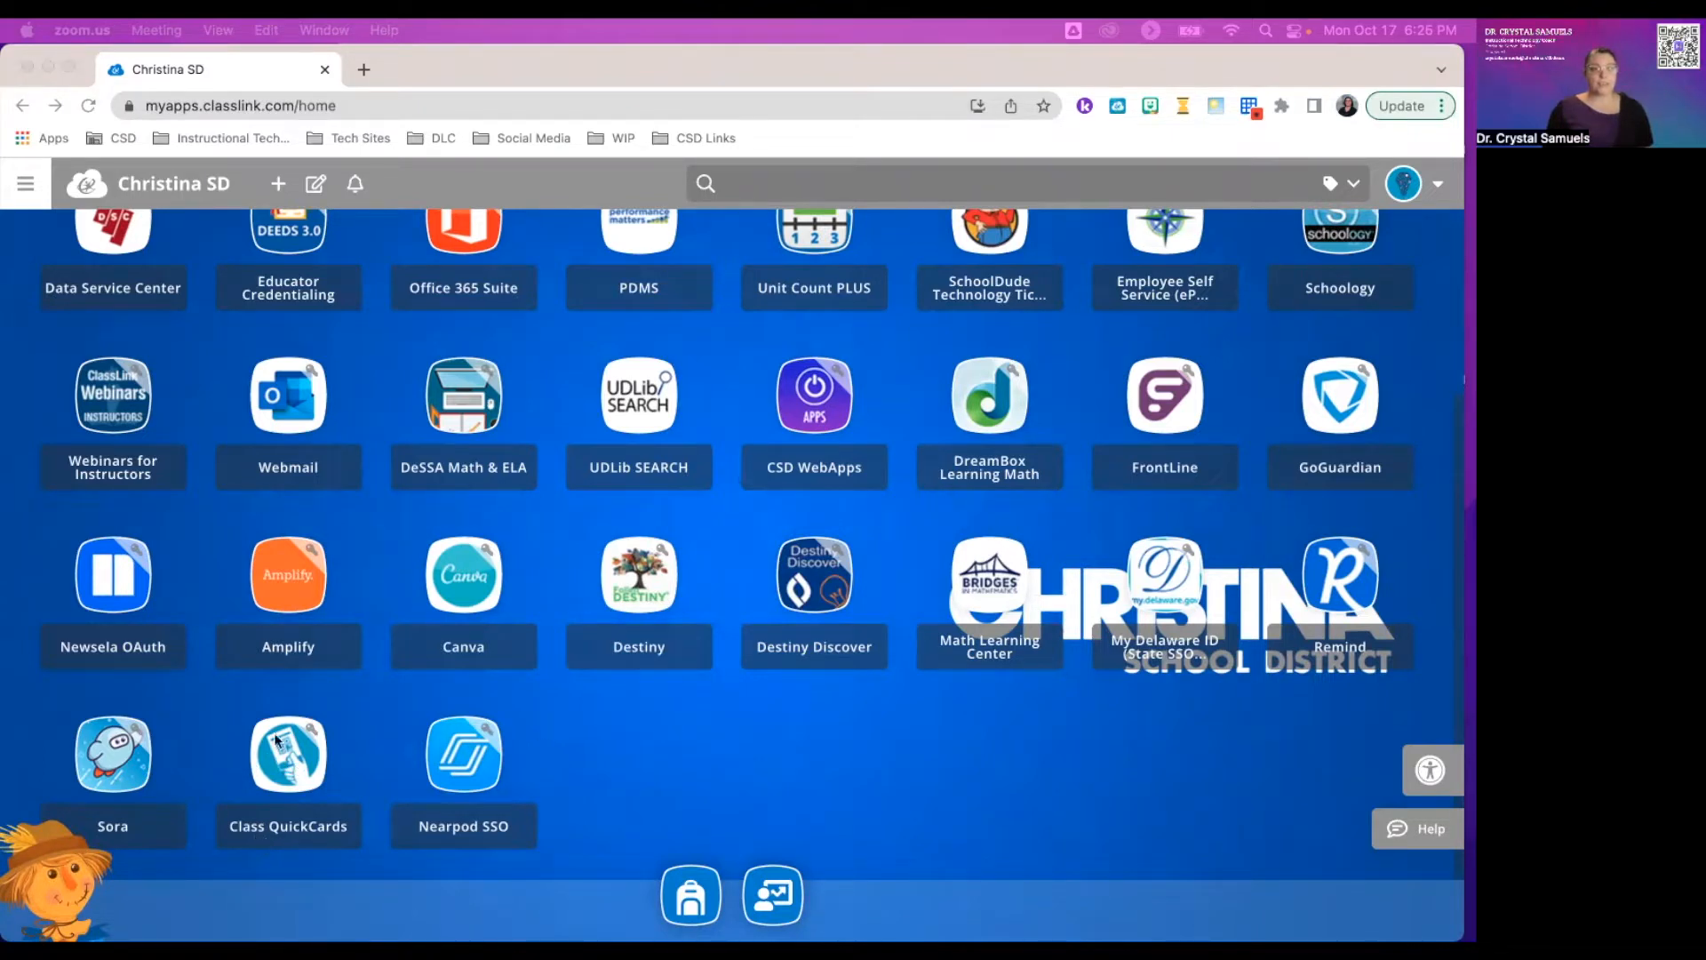
# - Launch the Class QuickCards app from the LaunchPad app tiles
pyautogui.click(288, 753)
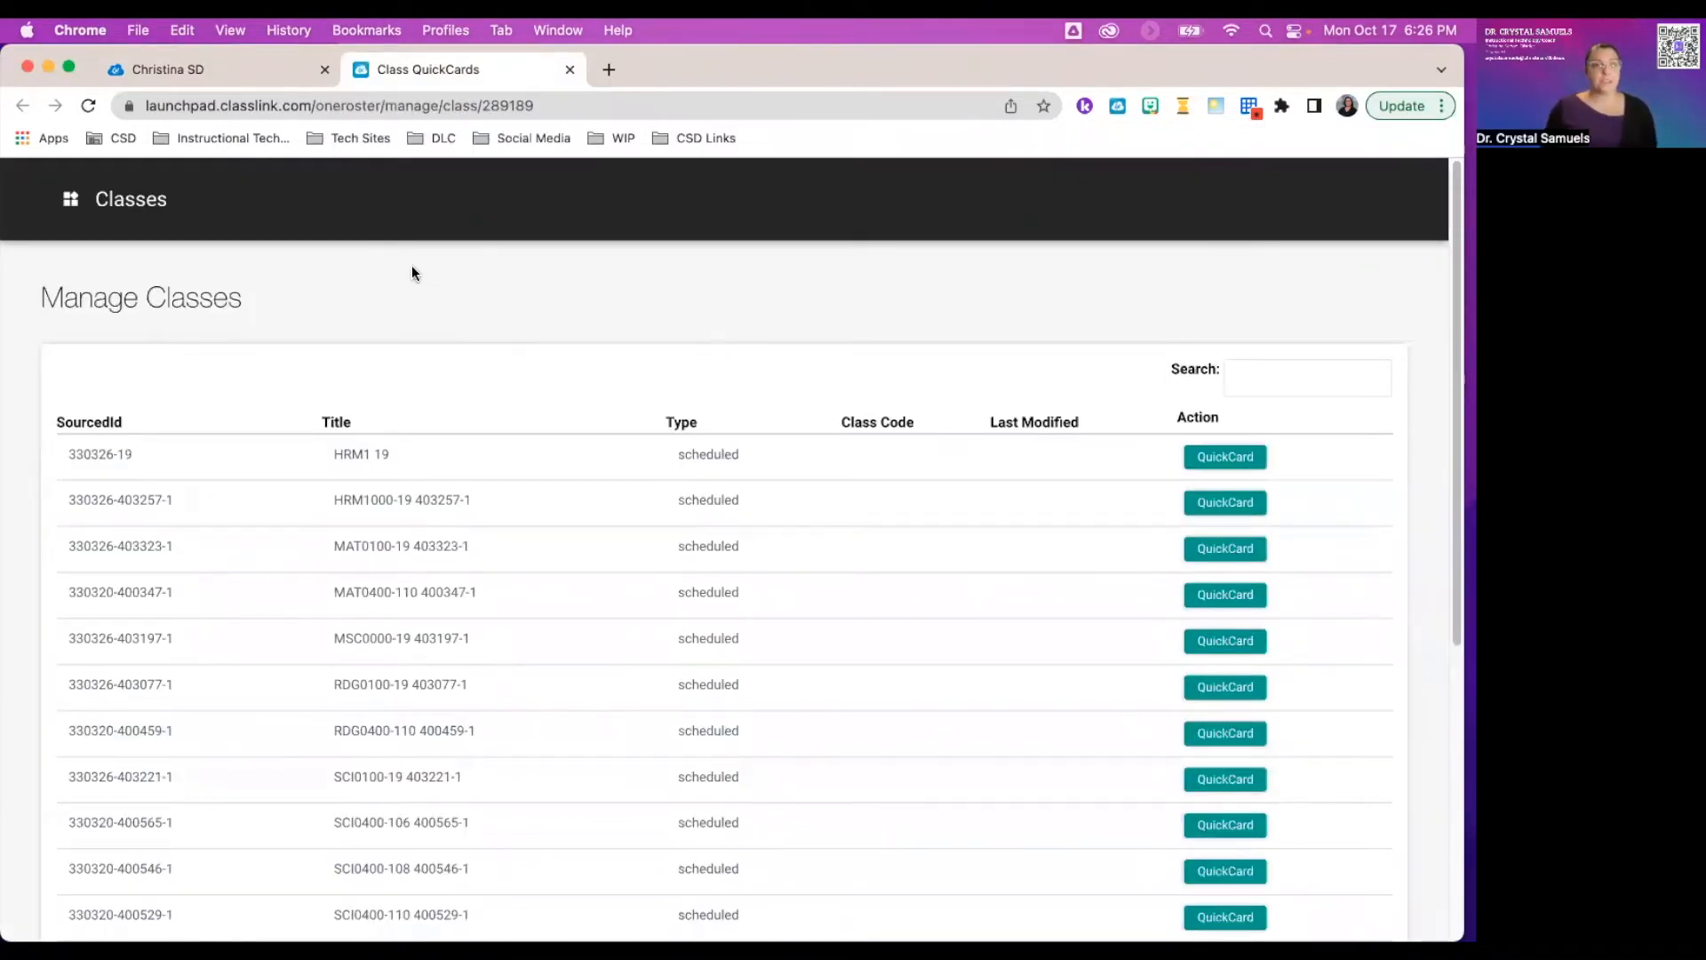
pyautogui.moveTo(323, 321)
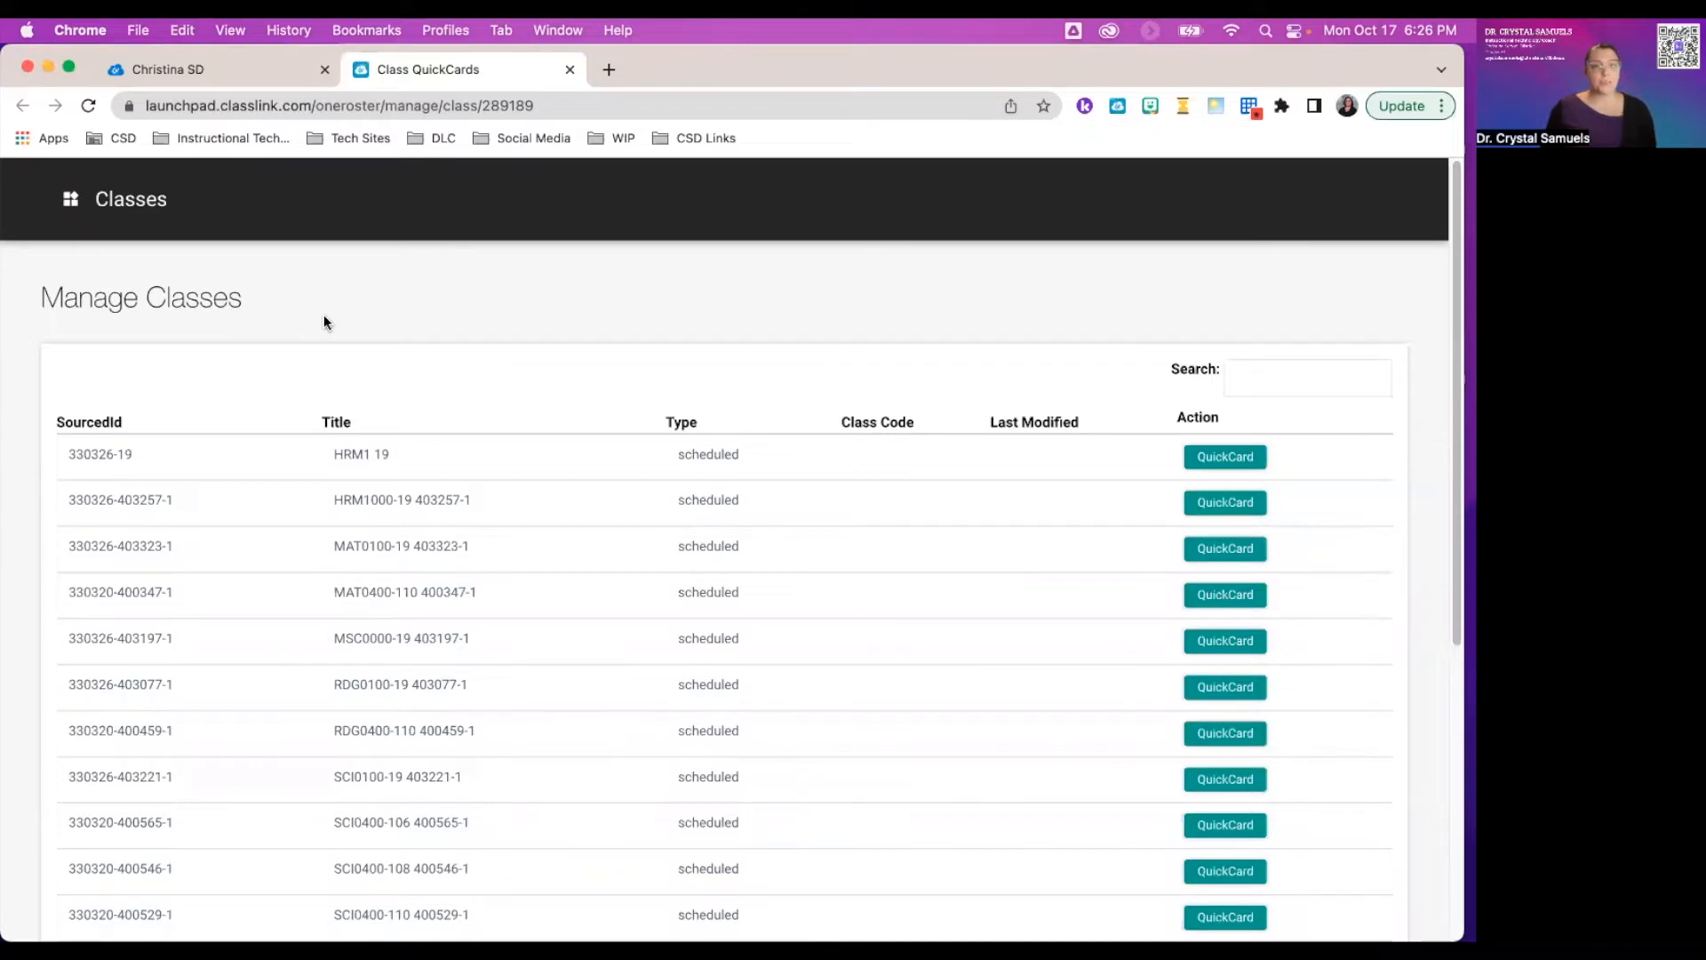
pyautogui.moveTo(313, 327)
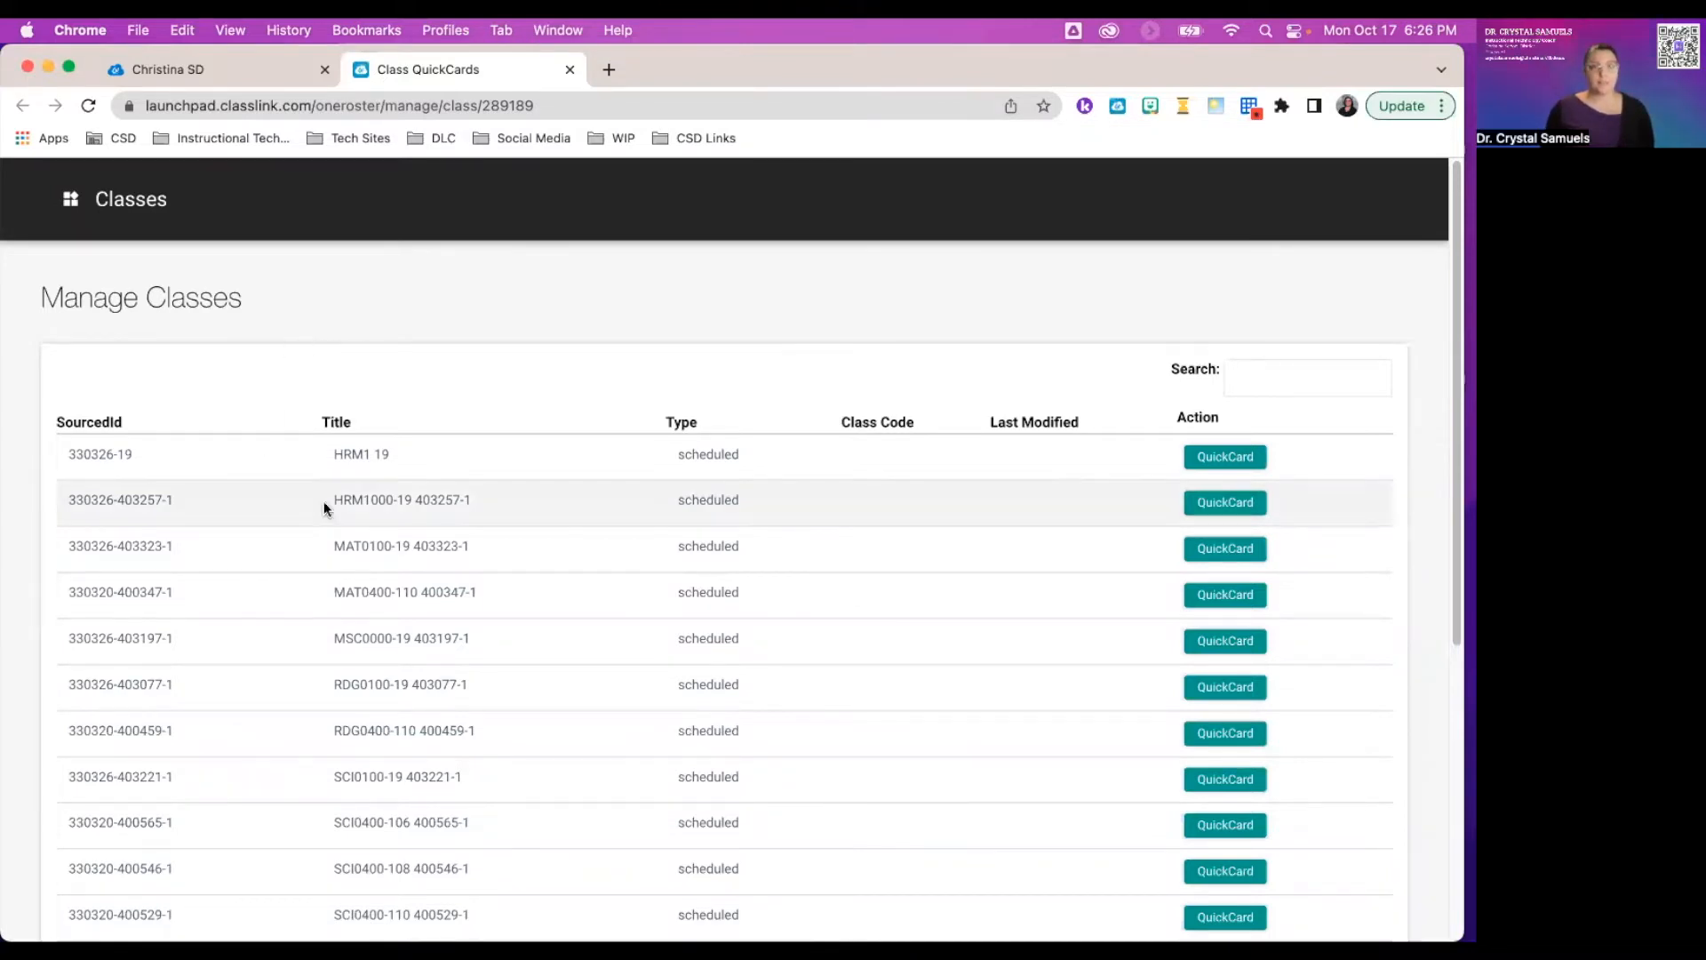
pyautogui.moveTo(946, 502)
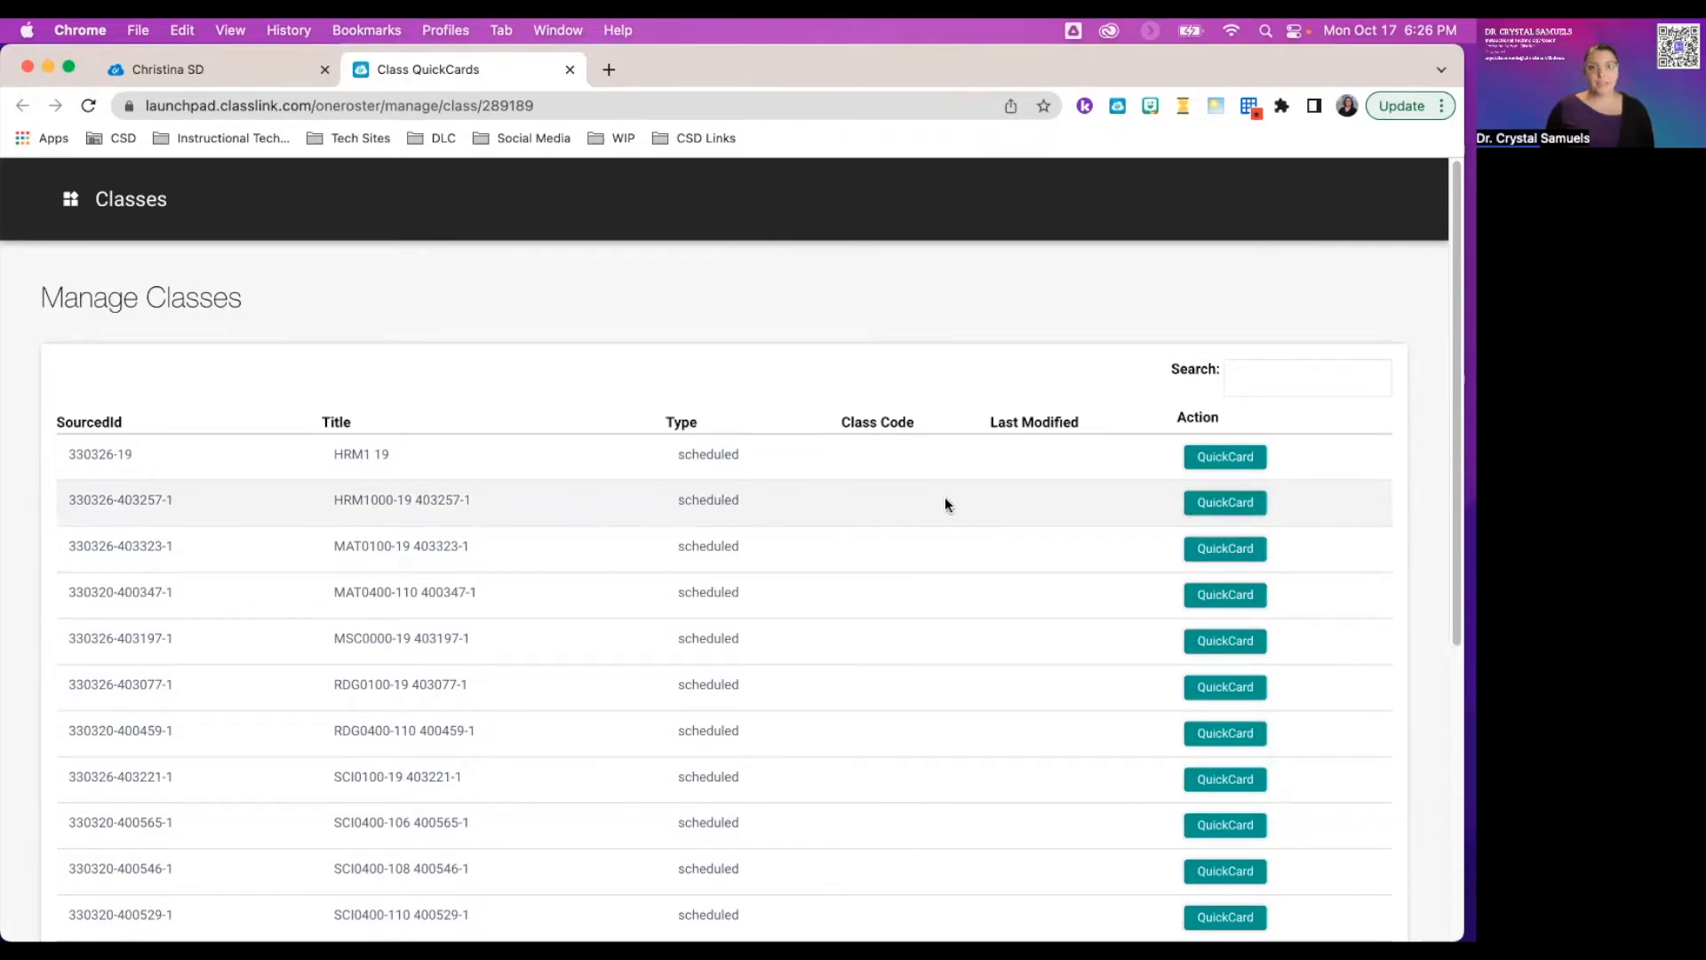
pyautogui.moveTo(1224, 502)
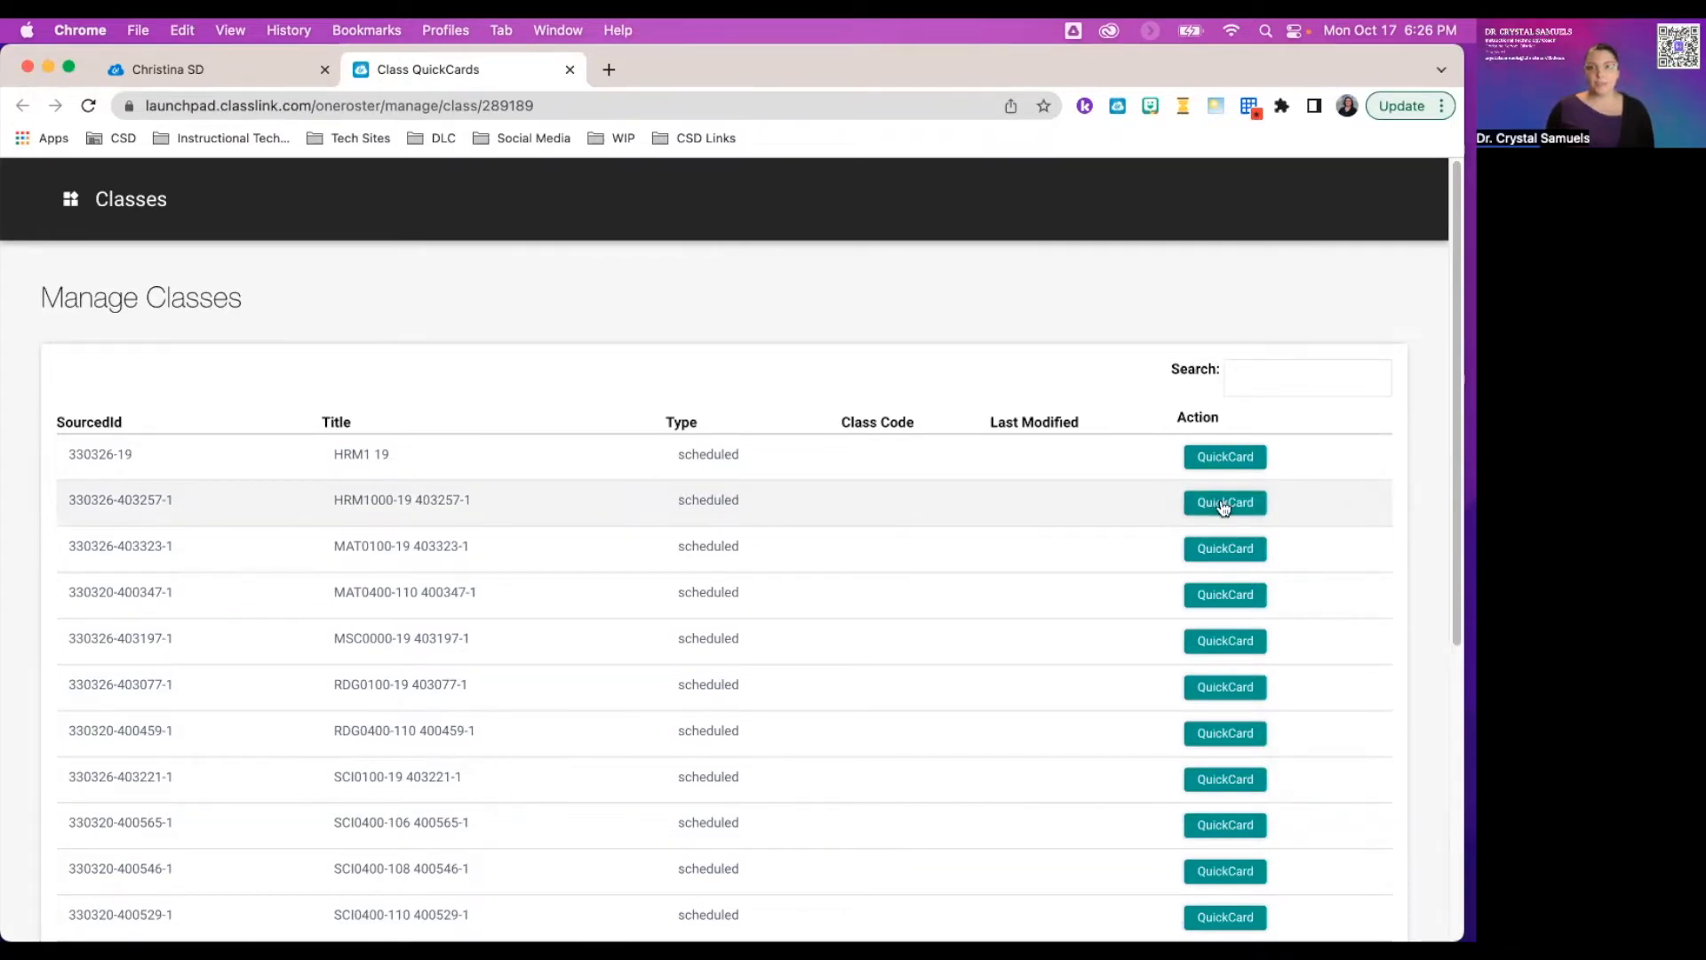
pyautogui.click(1223, 501)
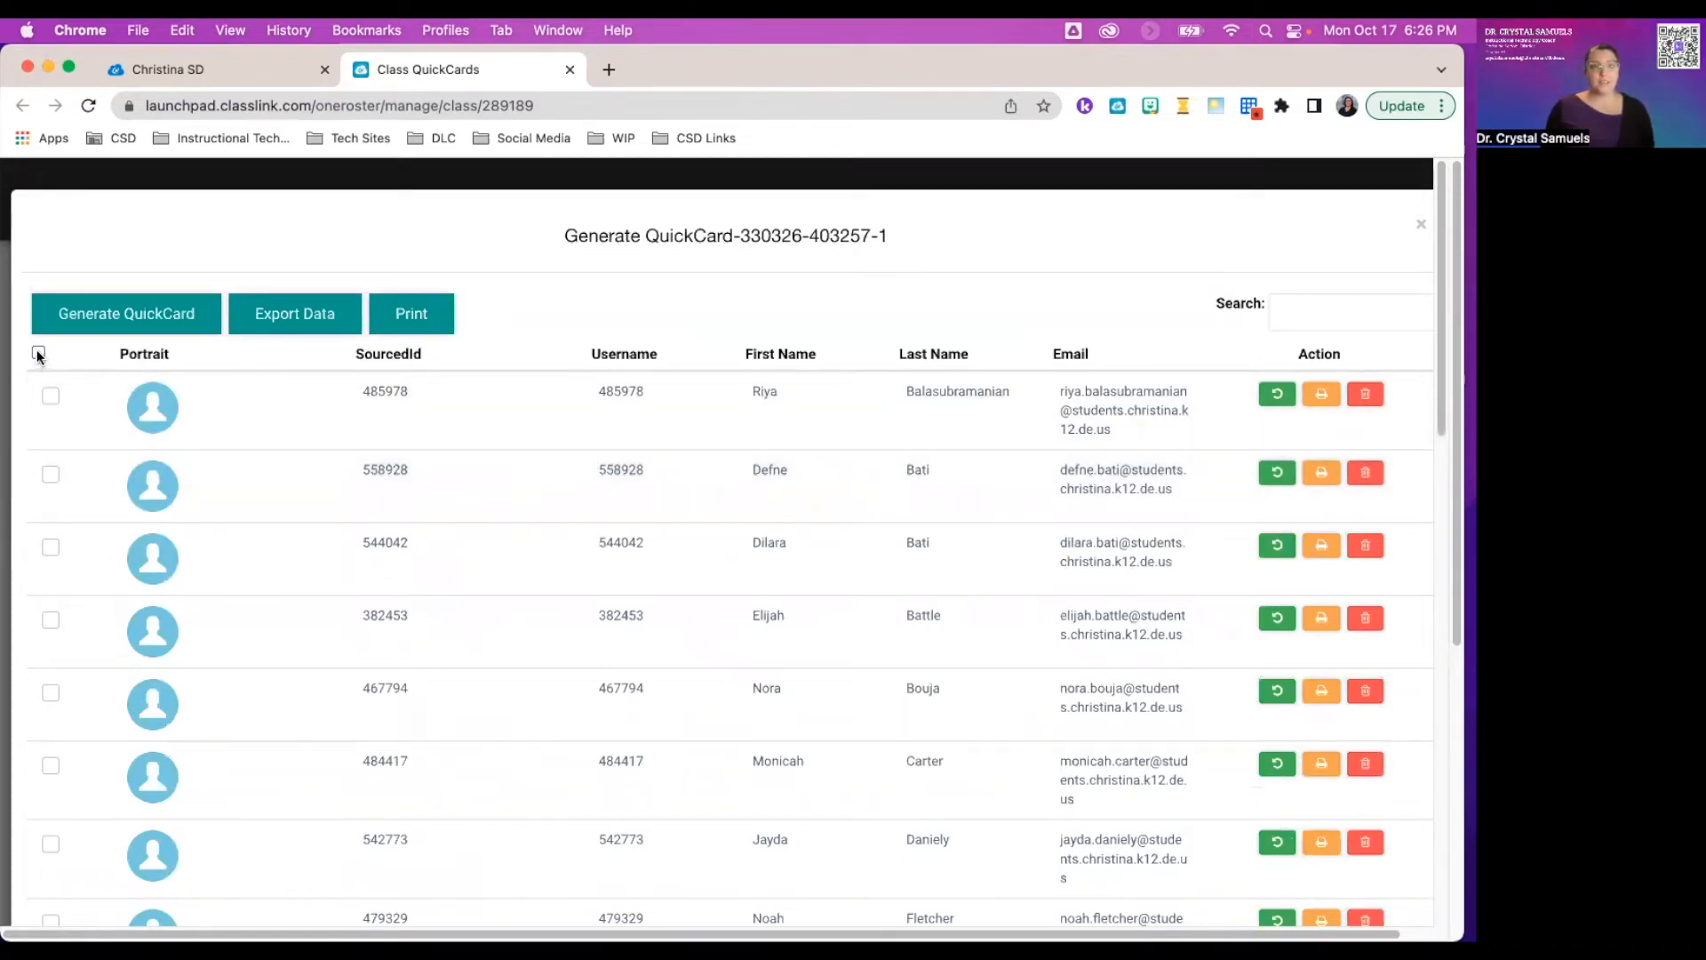
# - Select all students, preview the four-page QuickCard print, then cancel it
pyautogui.click(37, 353)
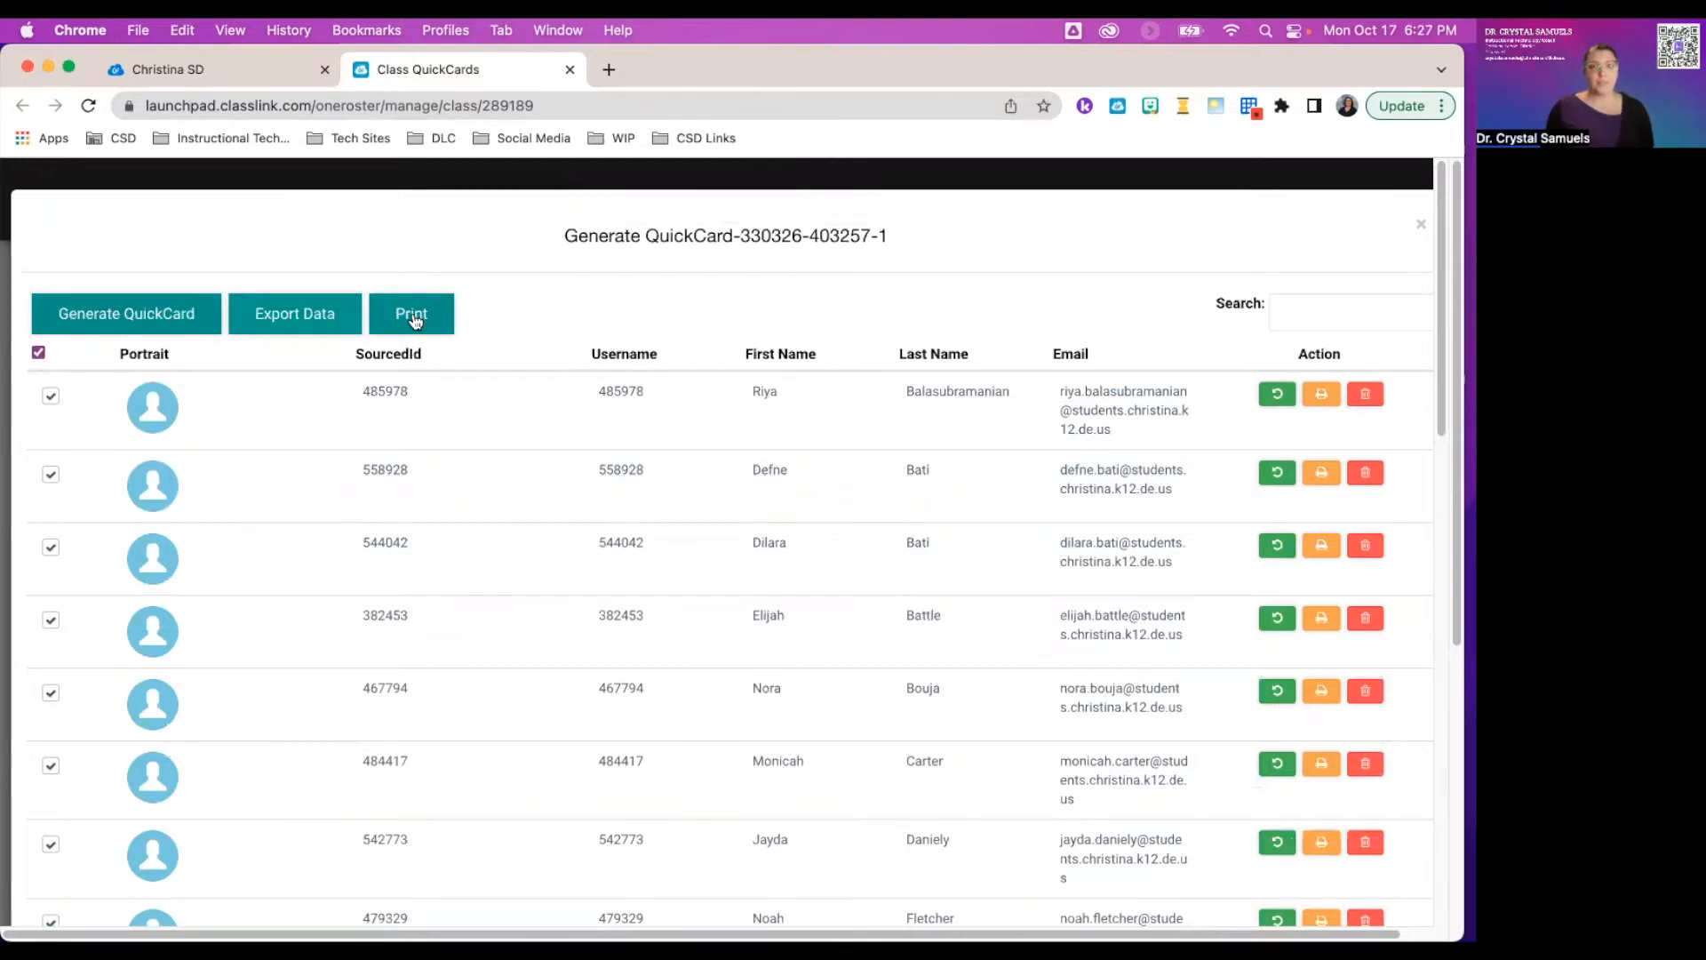
pyautogui.click(411, 313)
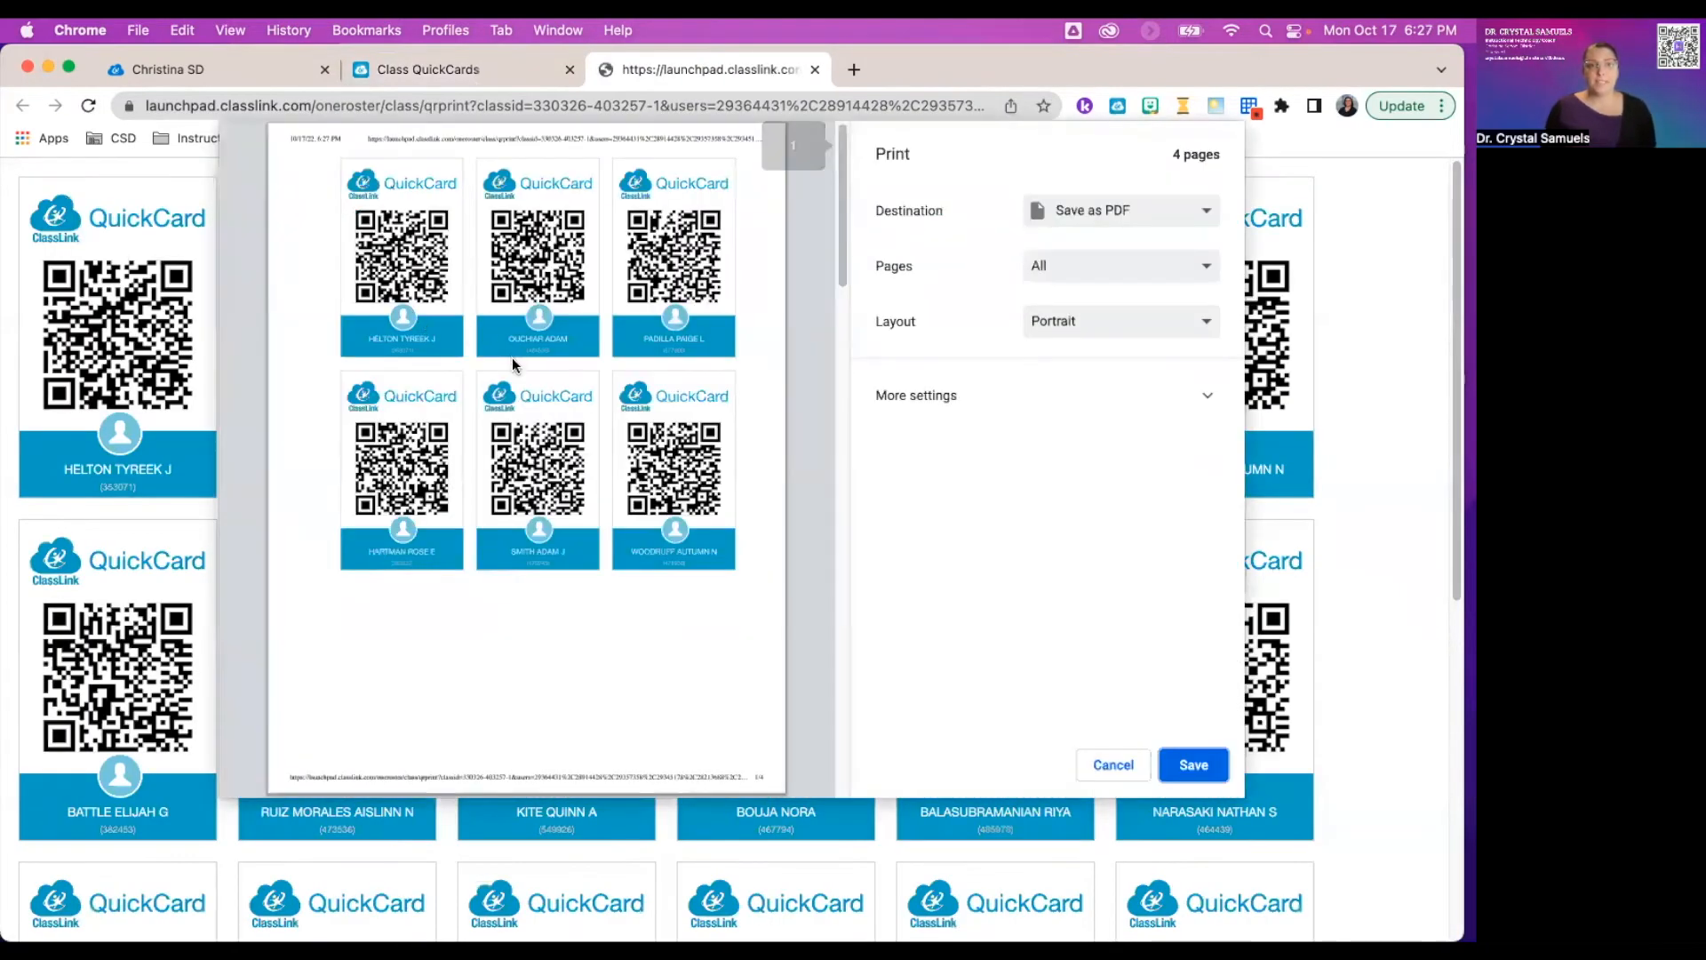
pyautogui.moveTo(835, 302)
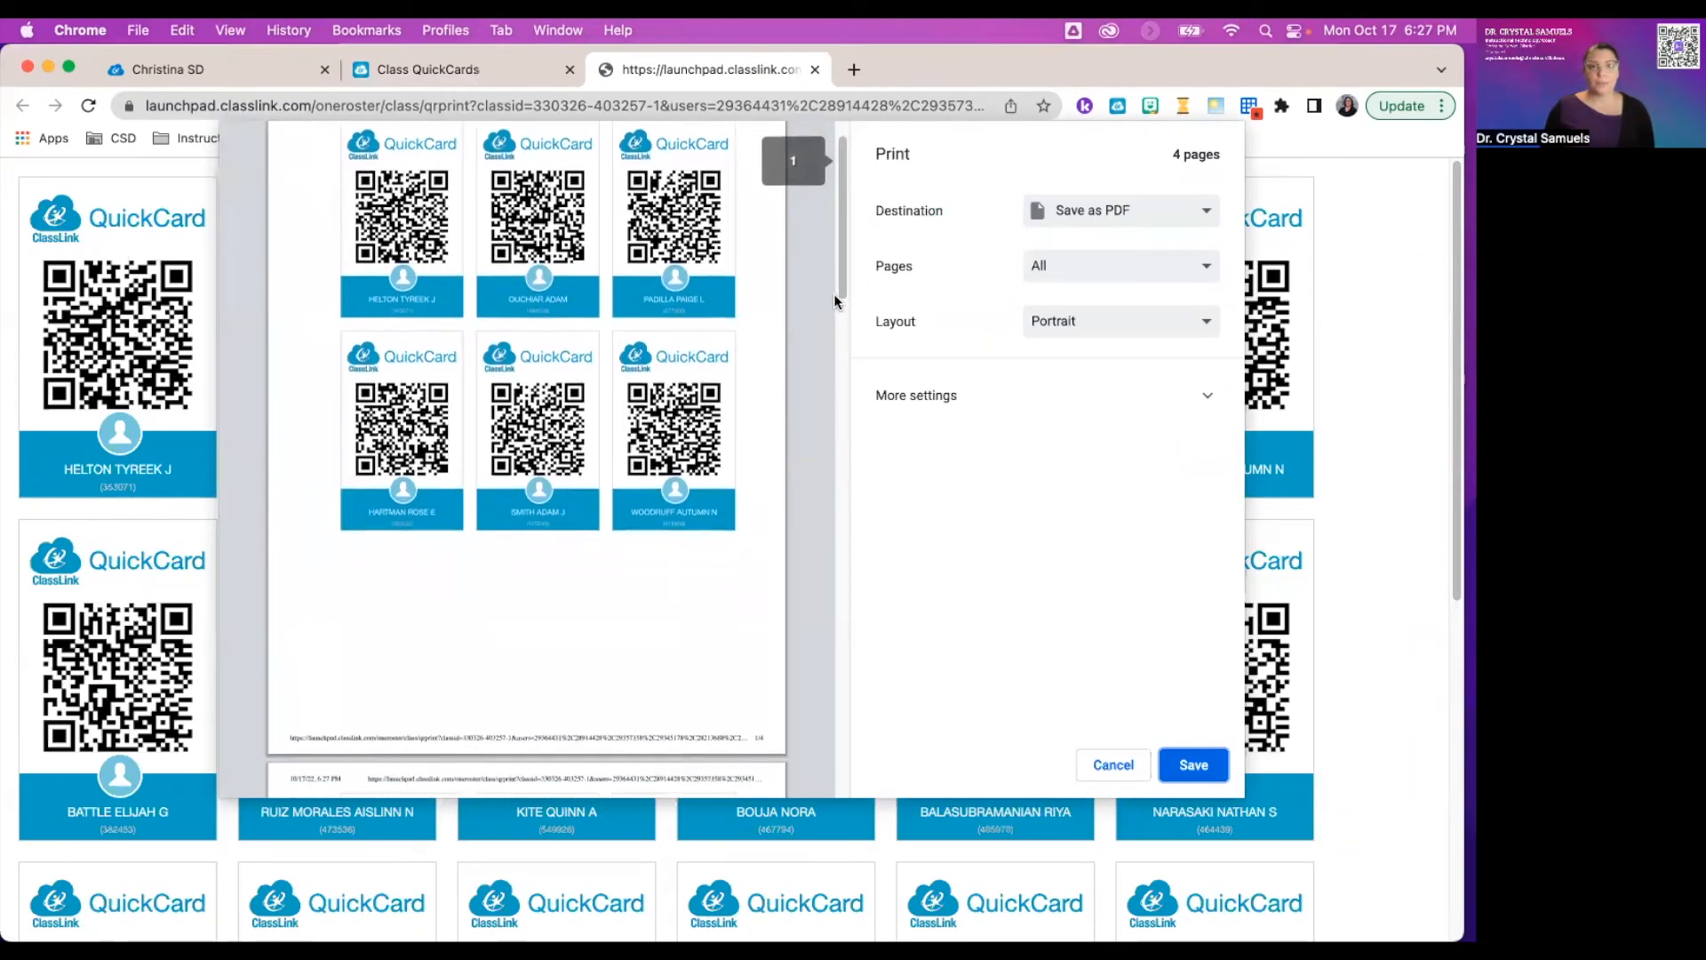
pyautogui.click(1113, 764)
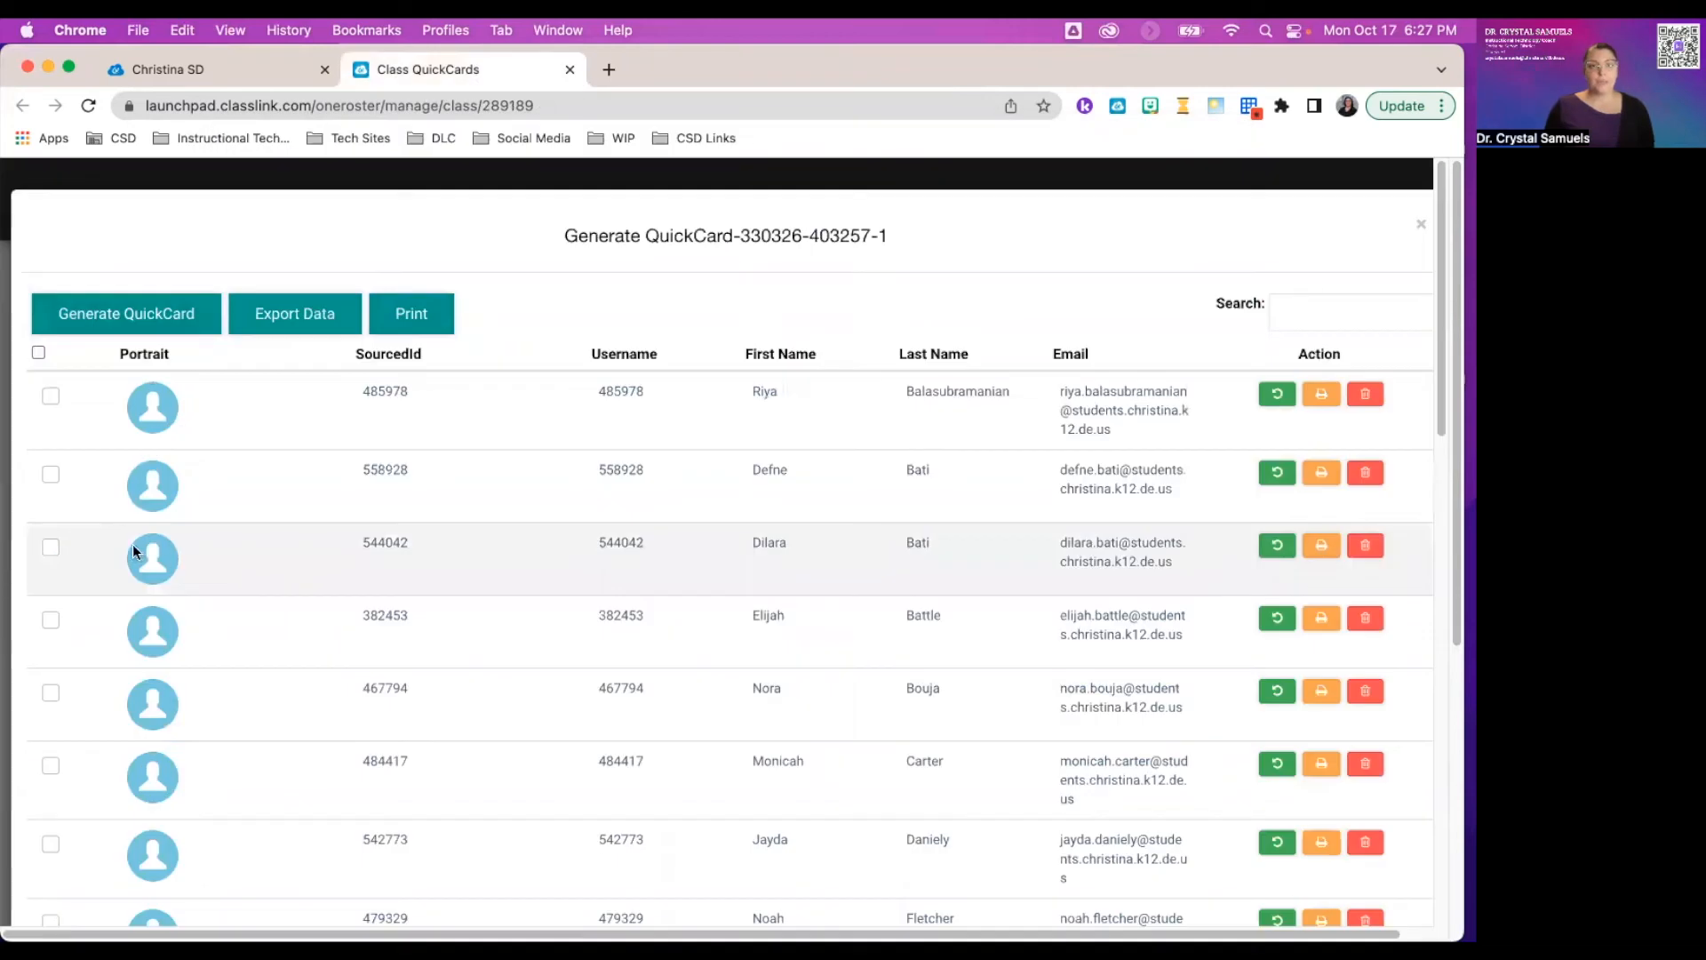
pyautogui.click(49, 472)
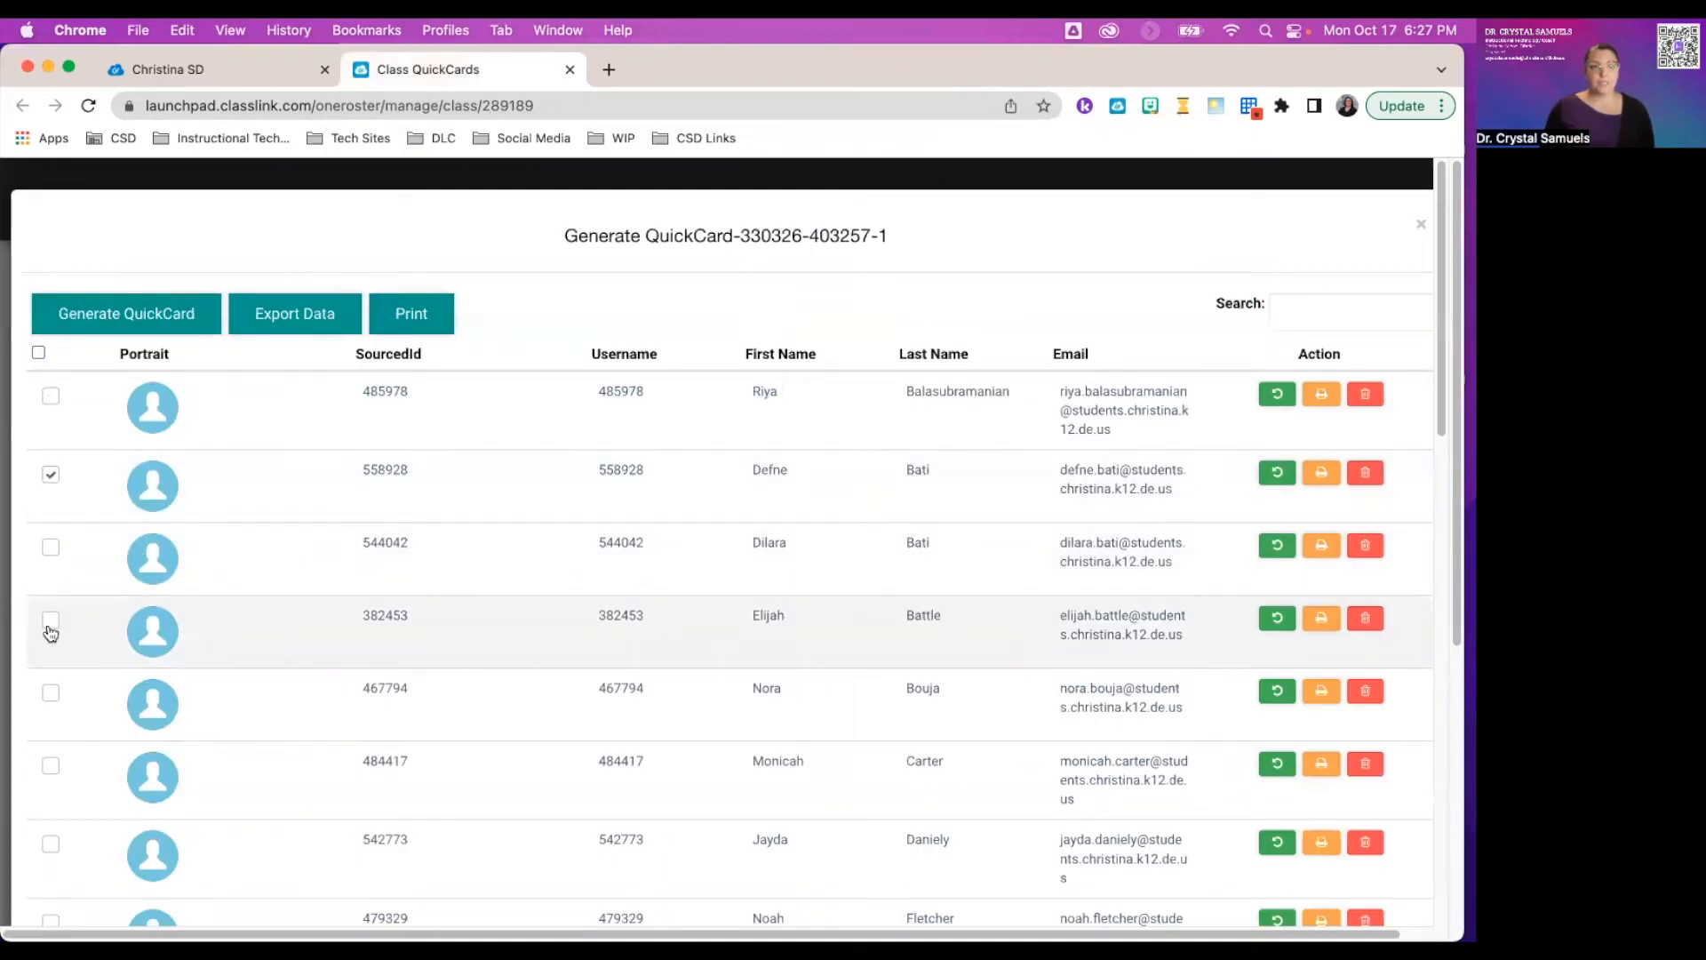
pyautogui.click(50, 620)
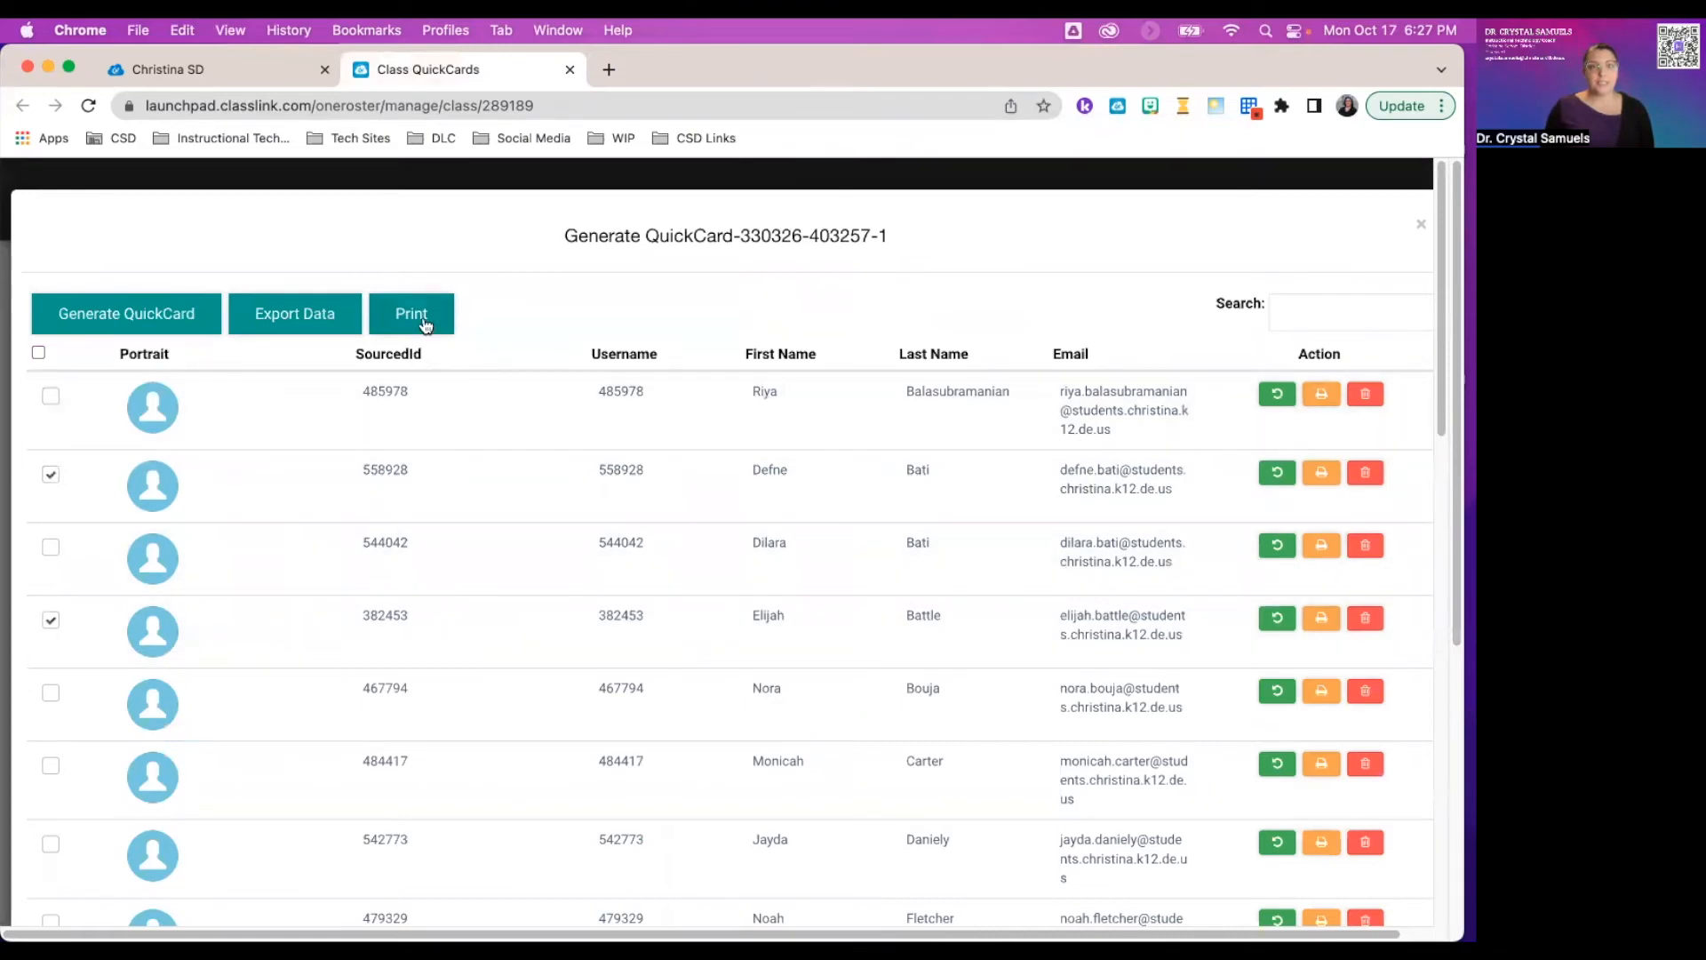
pyautogui.click(411, 313)
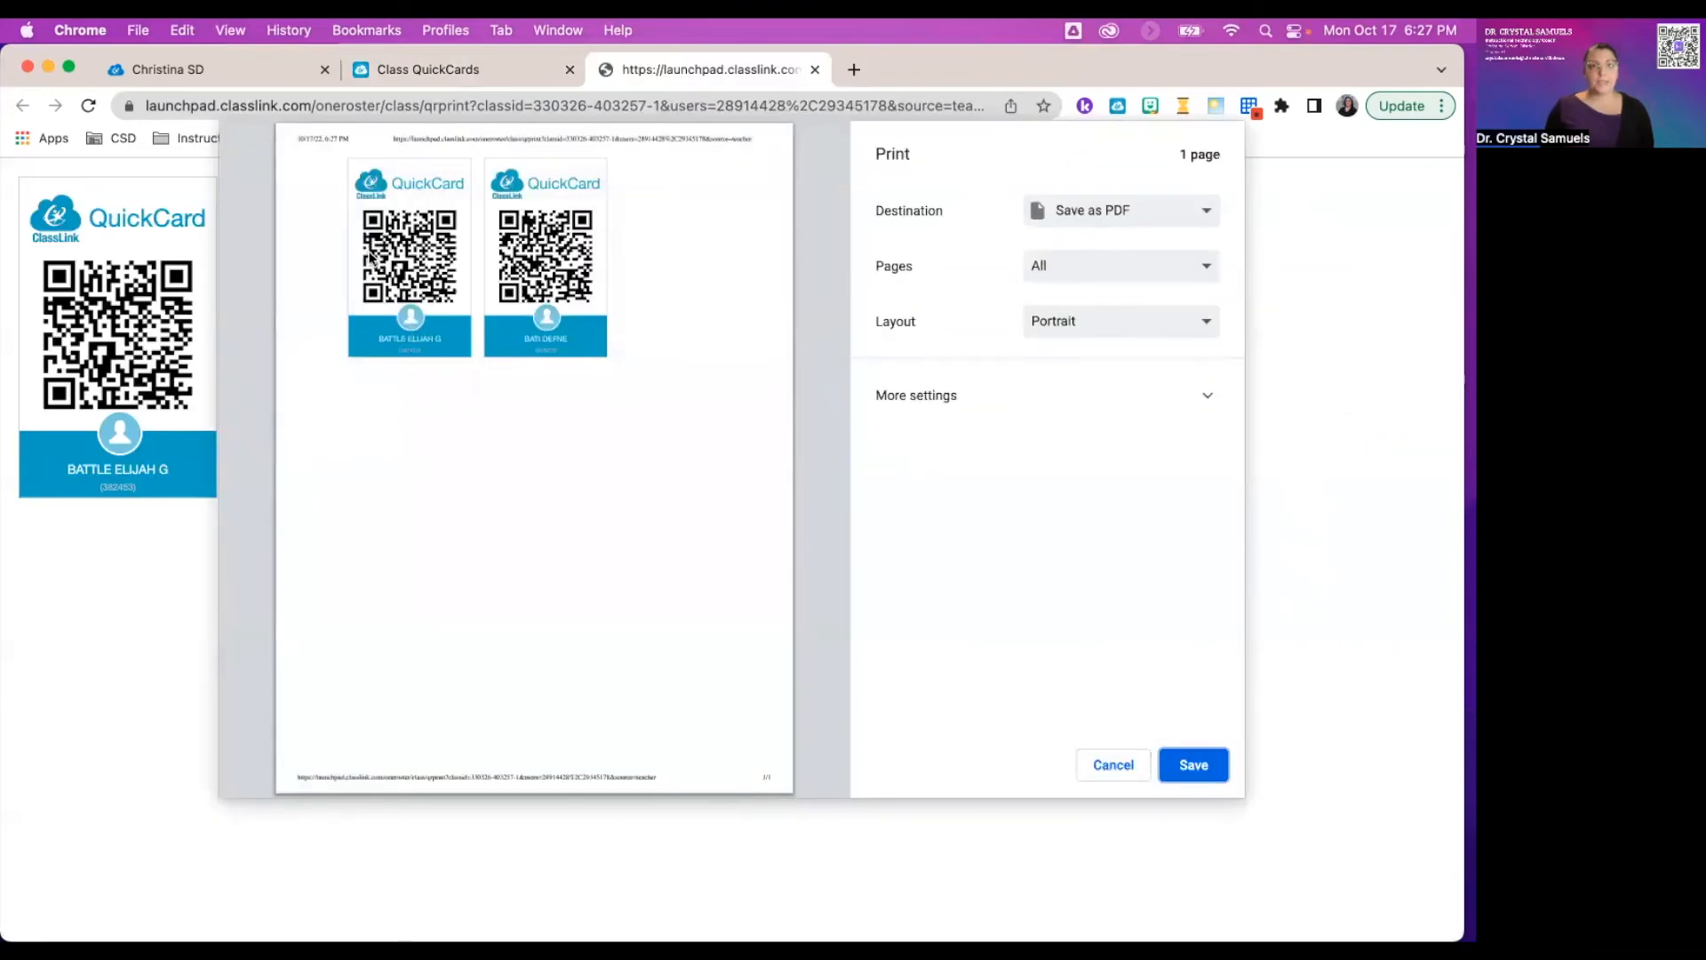